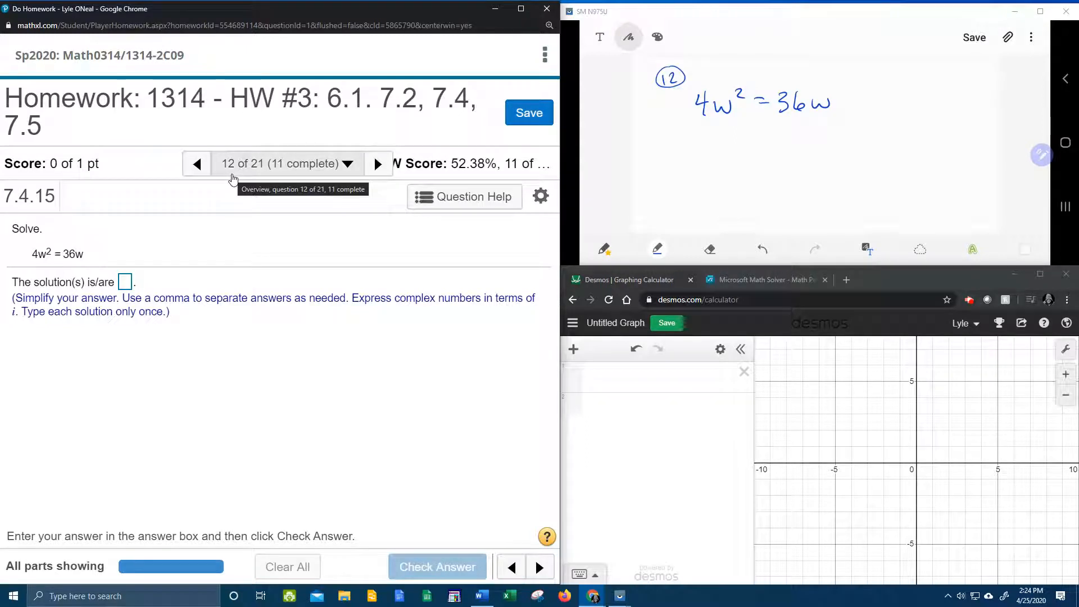
{"action": "mouse_move", "coordinate": [290, 111]}
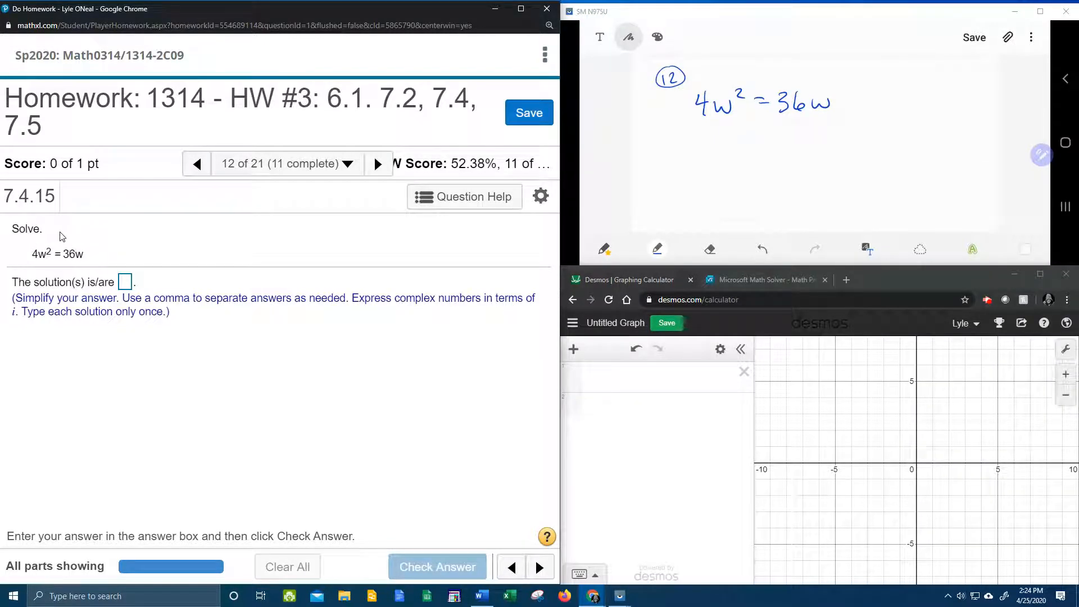
{"action": "mouse_move", "coordinate": [54, 233]}
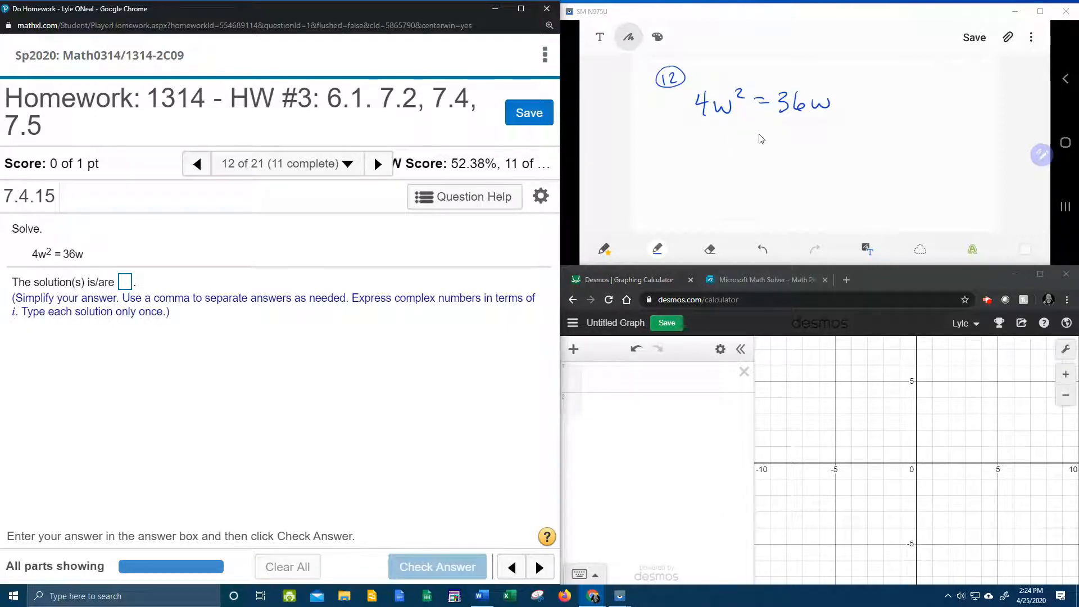
{"action": "mouse_move", "coordinate": [836, 136]}
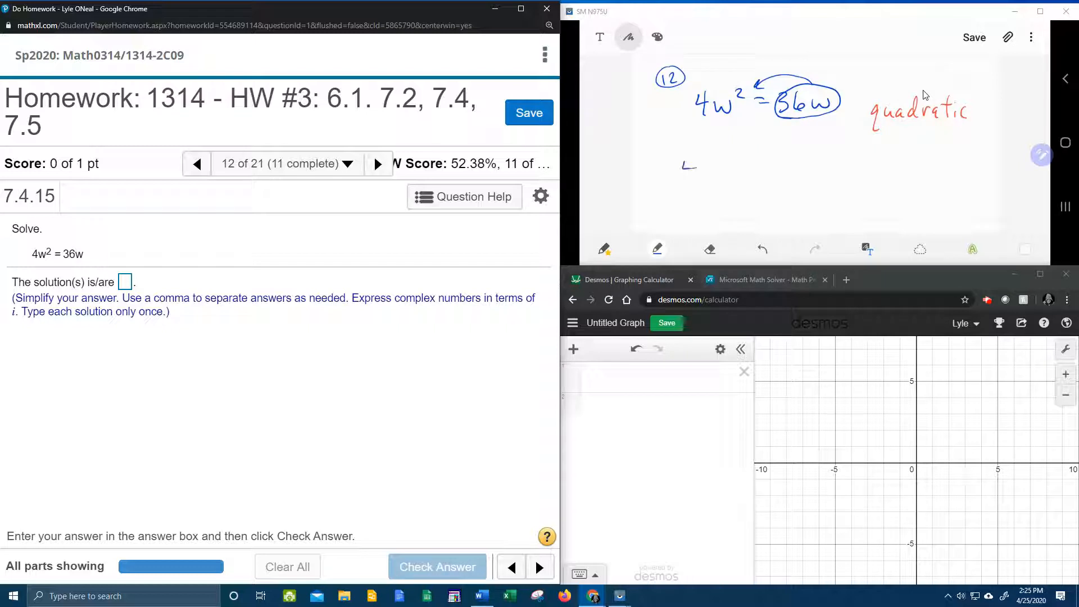
Handwrite the rearranged equation 4w² − 36w on a new line
{"action": "left_click_drag", "start_coordinate": [681, 172], "coordinate": [736, 165]}
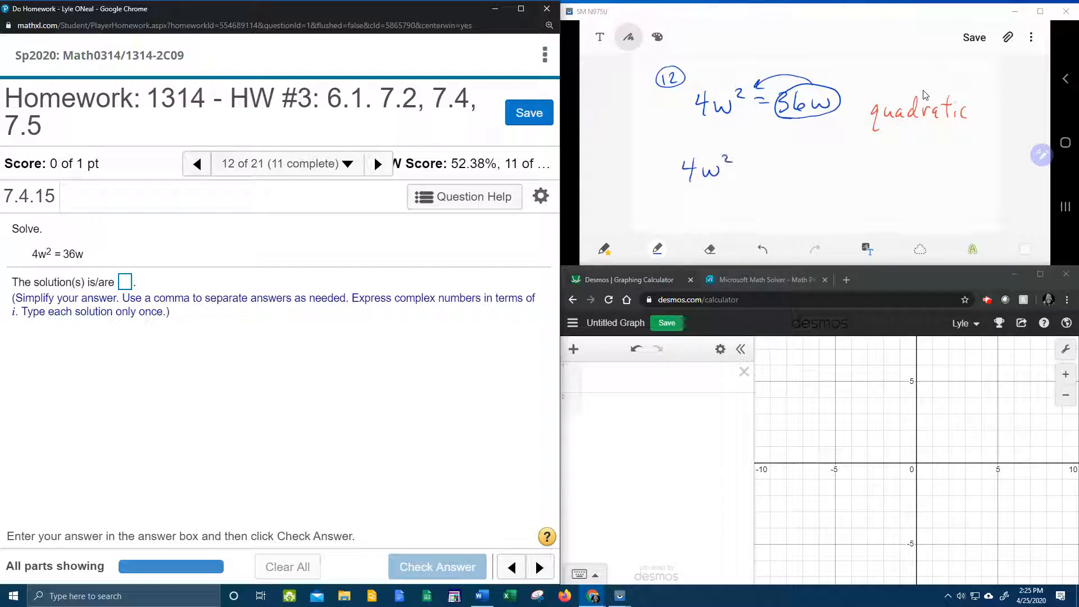
{"action": "left_click_drag", "start_coordinate": [740, 169], "coordinate": [785, 172]}
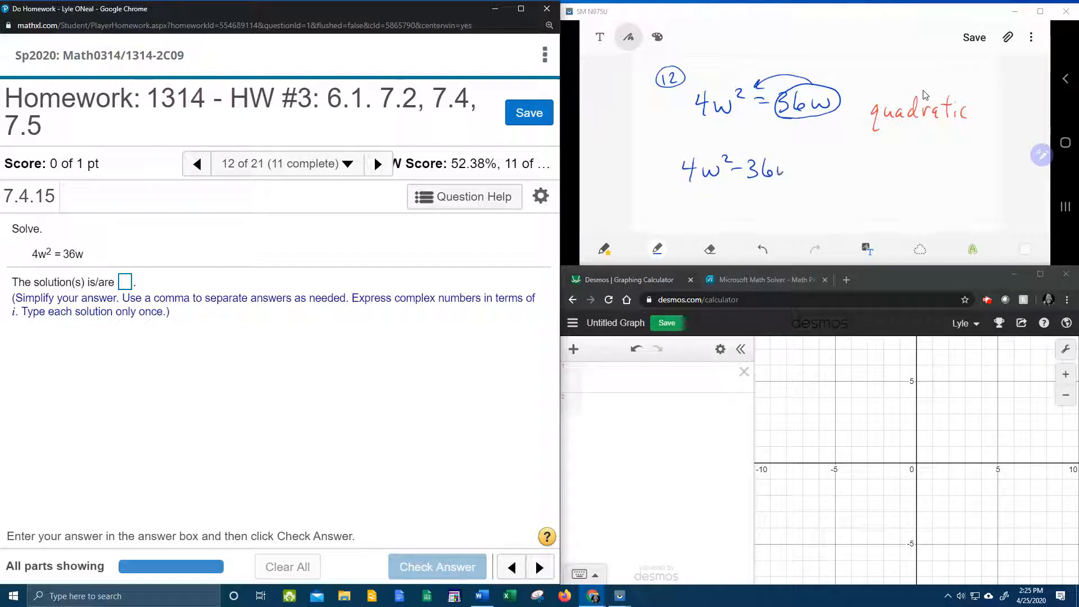
{"action": "left_click_drag", "start_coordinate": [784, 169], "coordinate": [840, 168]}
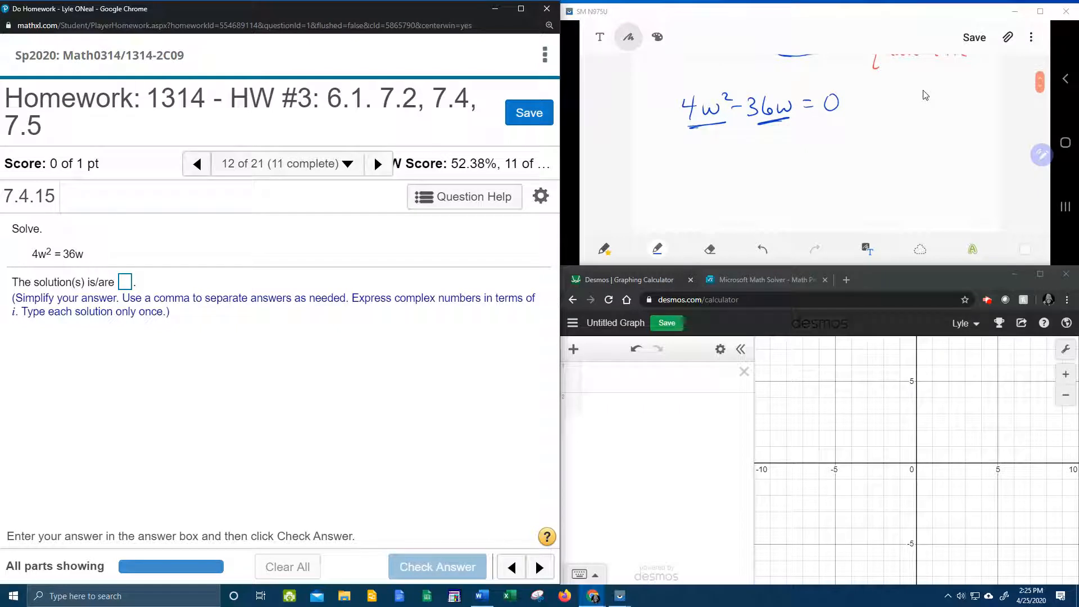
Handwrite the factored form 4w(w − 9) = 0 beneath the equation
{"action": "left_click_drag", "start_coordinate": [661, 148], "coordinate": [688, 152]}
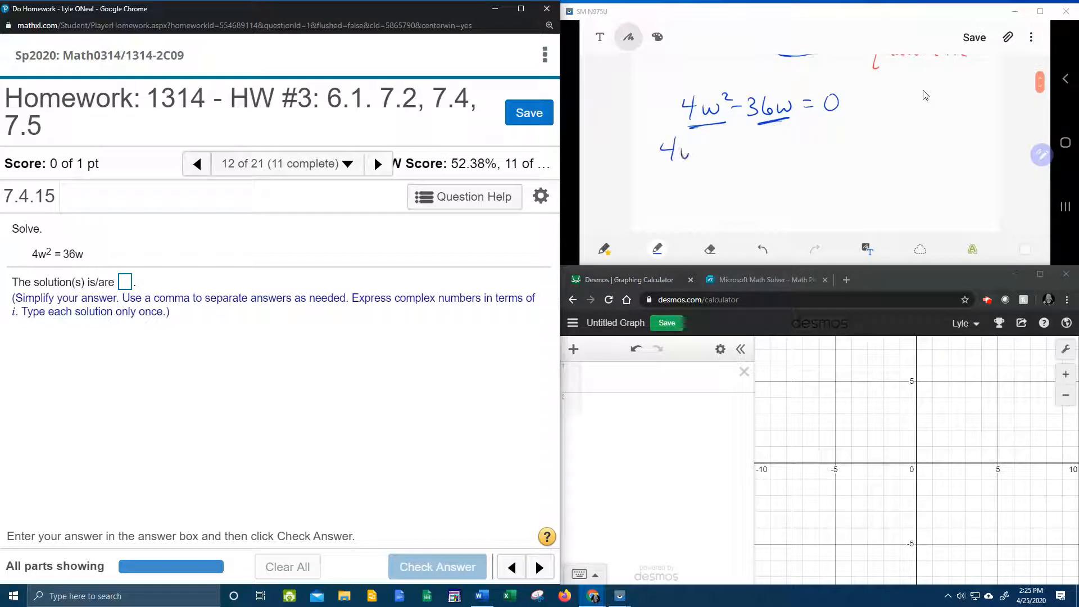
{"action": "left_click_drag", "start_coordinate": [688, 150], "coordinate": [713, 150]}
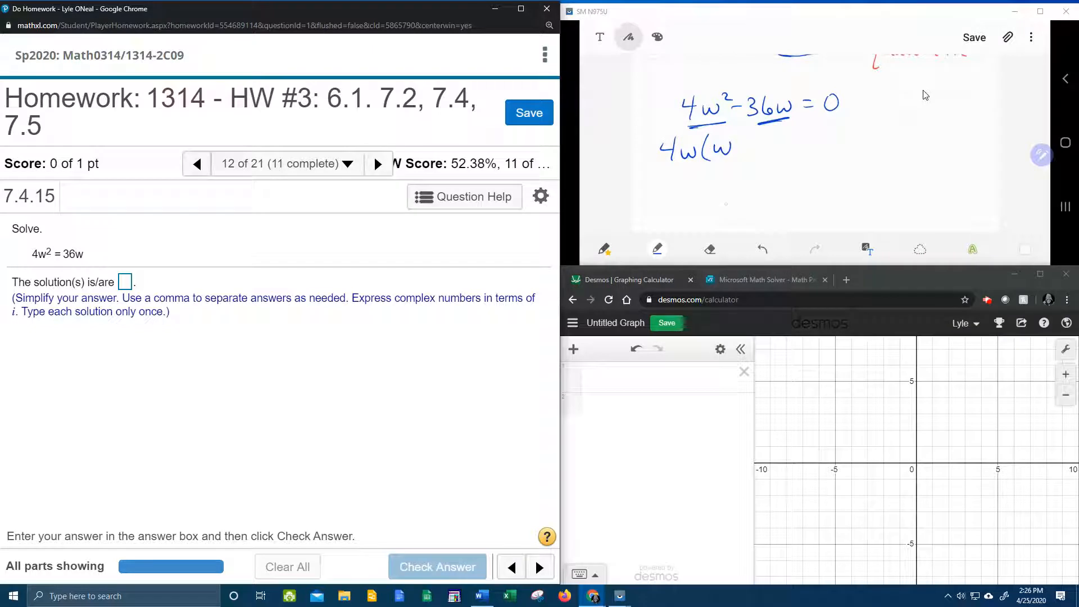
{"action": "left_click_drag", "start_coordinate": [737, 149], "coordinate": [753, 148]}
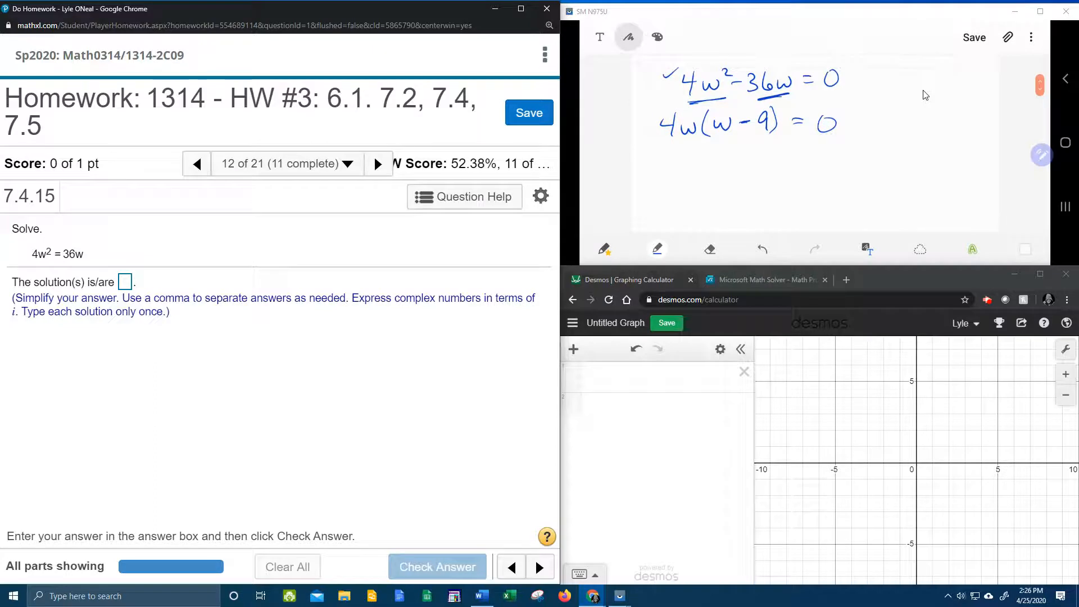
Underline the factors, write 4w = 0 and w − 9 = 0, and box w = 0 and w = 9
{"action": "left_click_drag", "start_coordinate": [667, 127], "coordinate": [792, 127]}
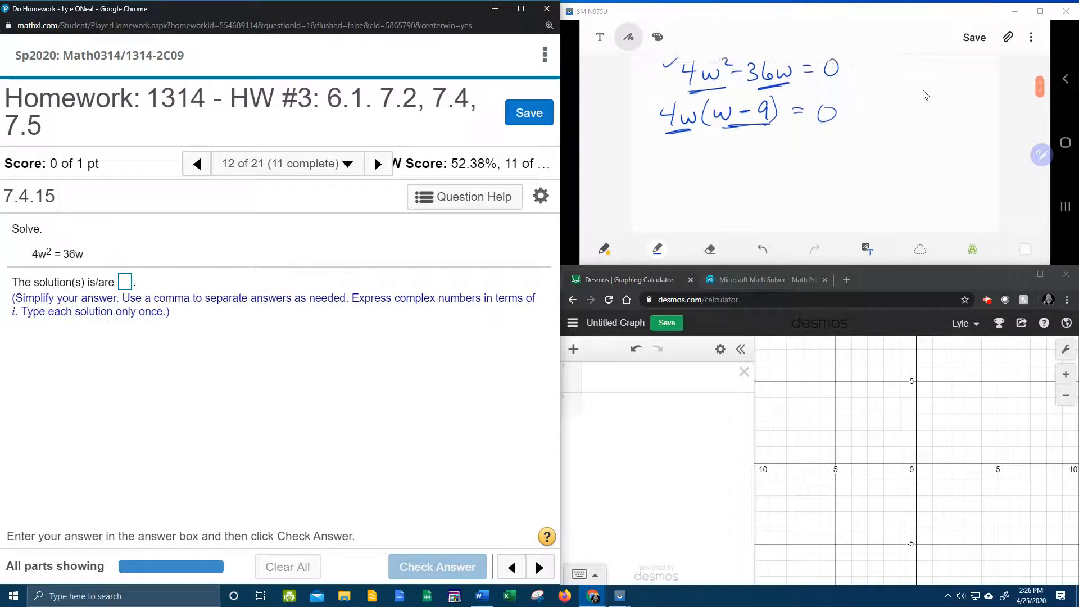
{"action": "left_click_drag", "start_coordinate": [661, 165], "coordinate": [671, 182]}
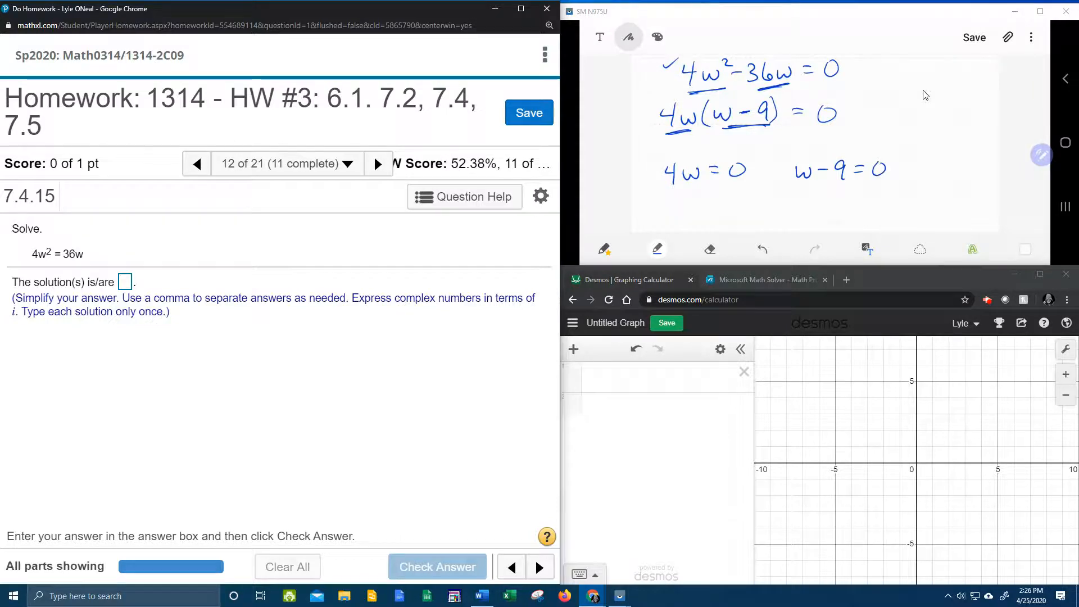
{"action": "scroll", "scroll_direction": "down", "scroll_amount": 3}
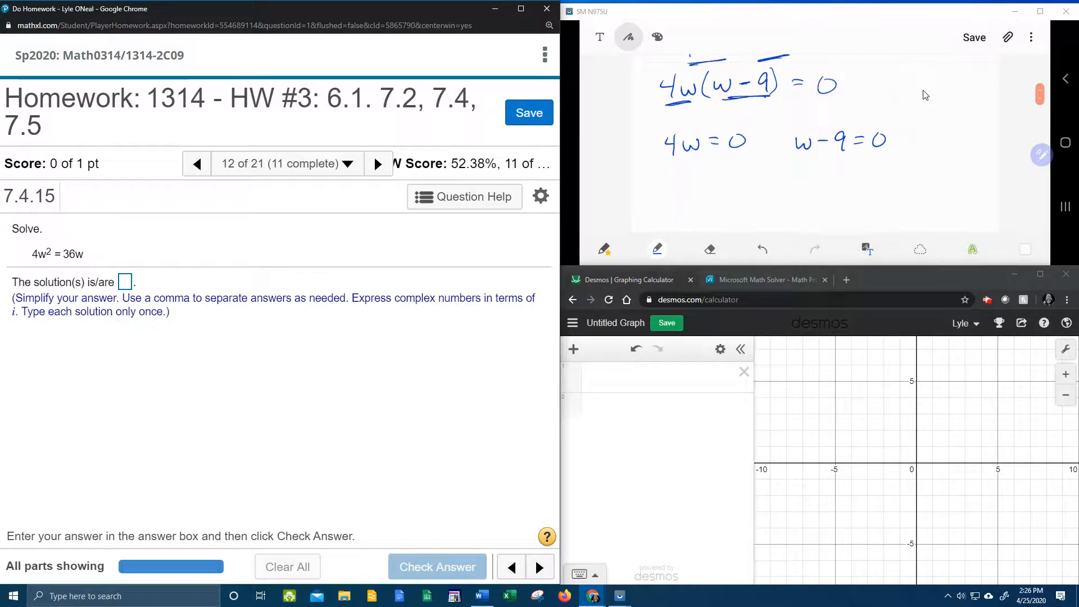
{"action": "left_click_drag", "start_coordinate": [678, 155], "coordinate": [691, 172]}
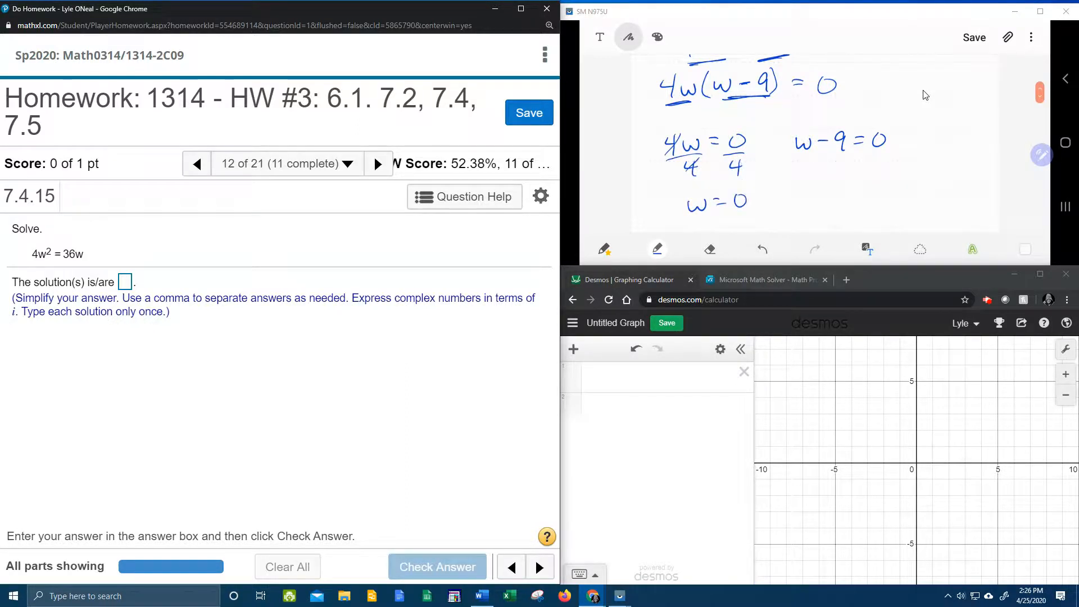
{"action": "left_click_drag", "start_coordinate": [668, 186], "coordinate": [771, 216]}
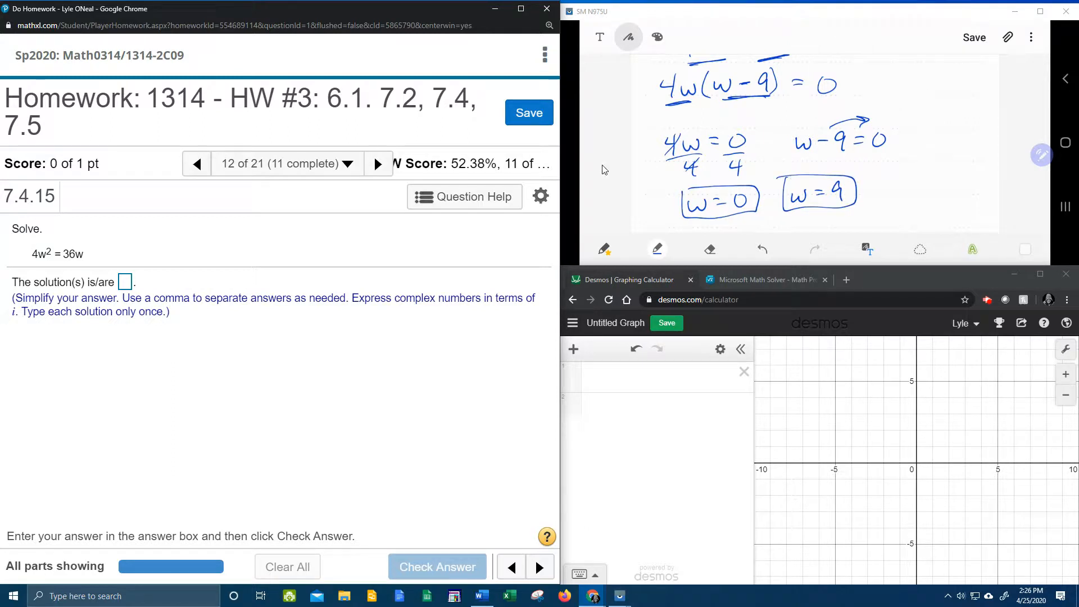
Enter 0,9 in the MyMathLab answer box and submit it for grading
{"action": "left_click", "coordinate": [124, 283]}
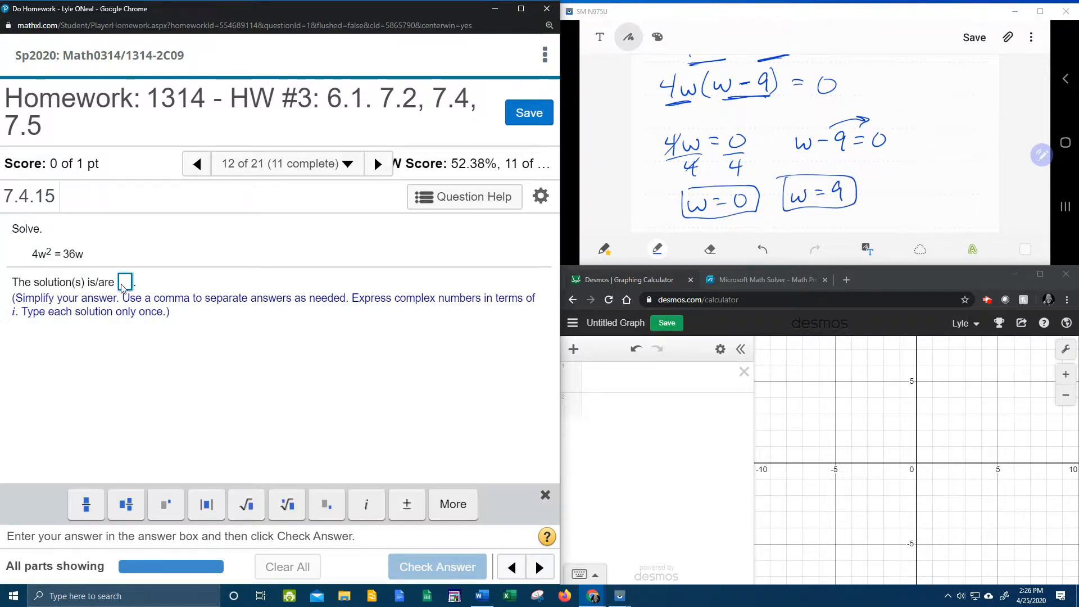
{"action": "type", "text": "0"}
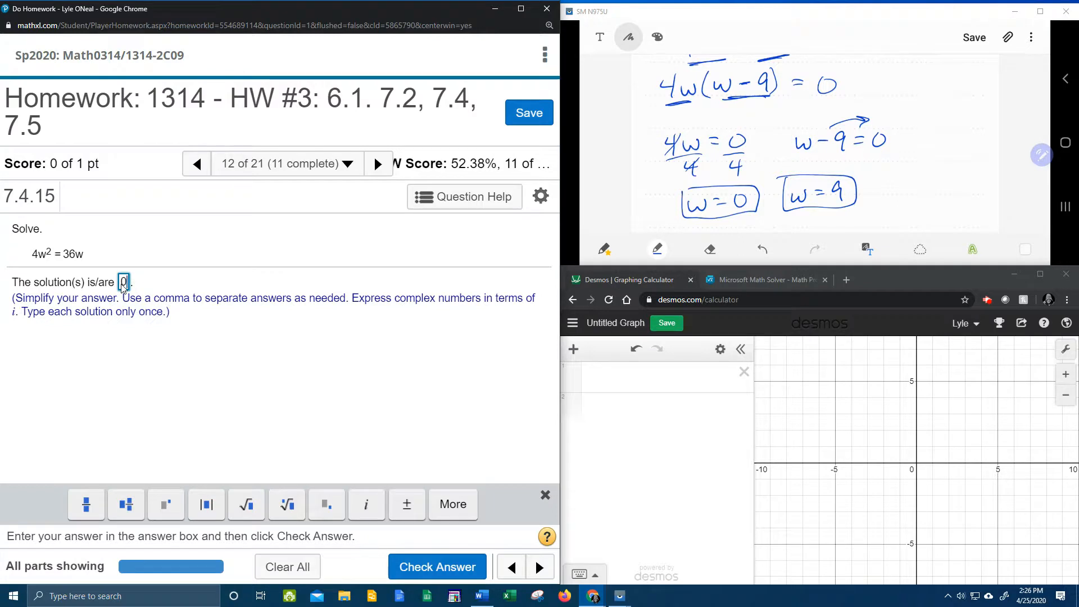
{"action": "type", "text": ",9"}
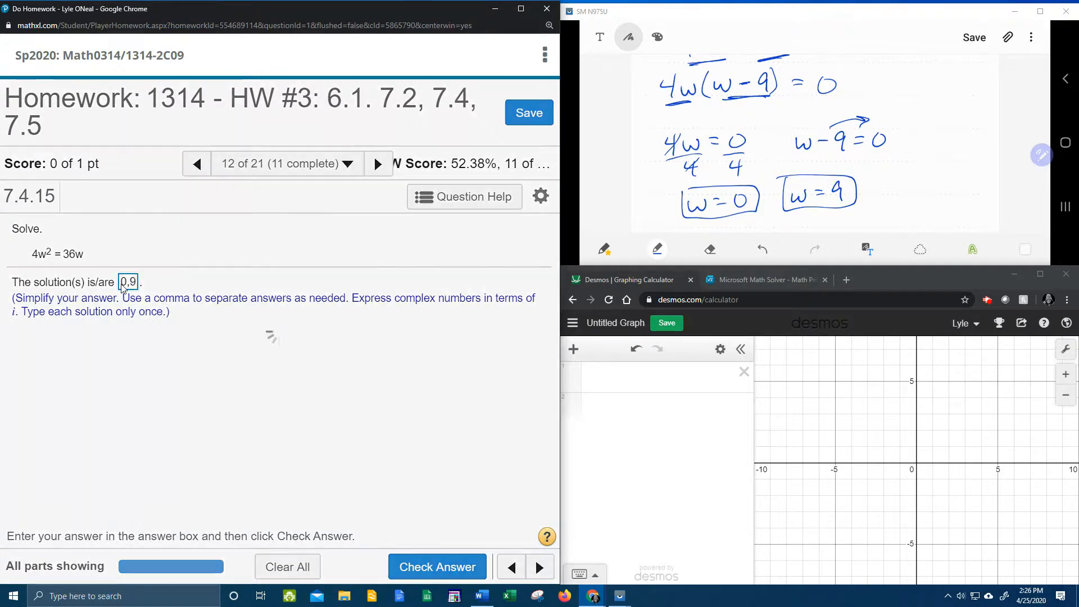
{"action": "left_click", "coordinate": [437, 567]}
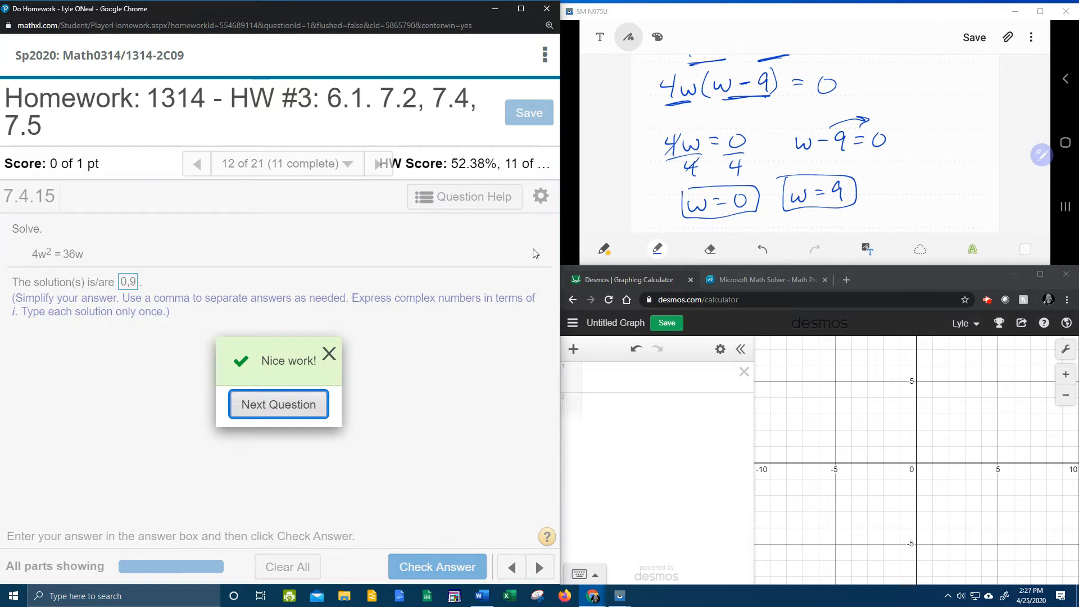
{"action": "mouse_move", "coordinate": [469, 268]}
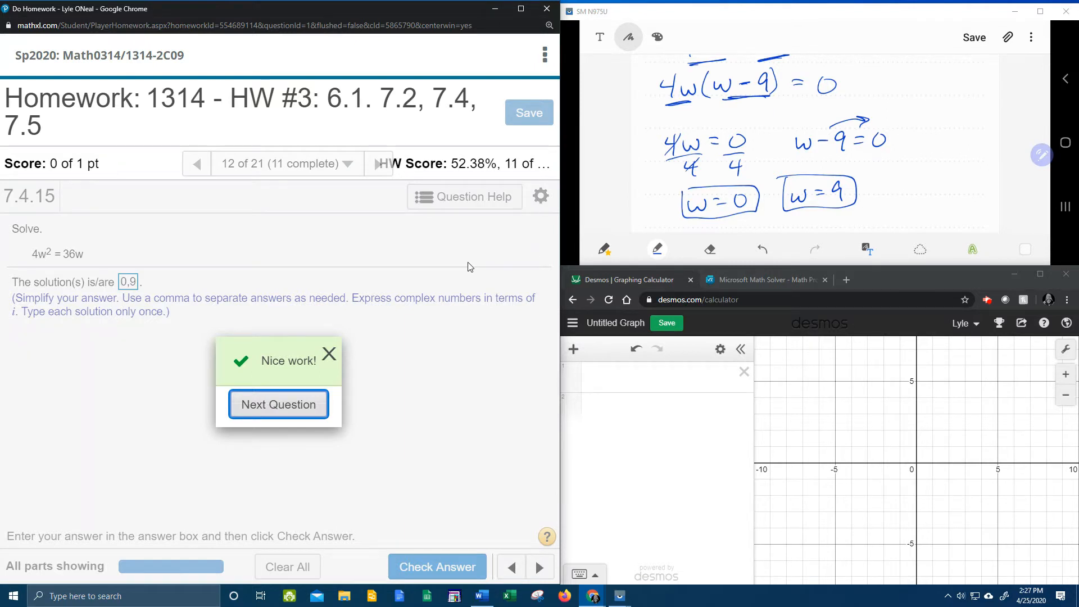